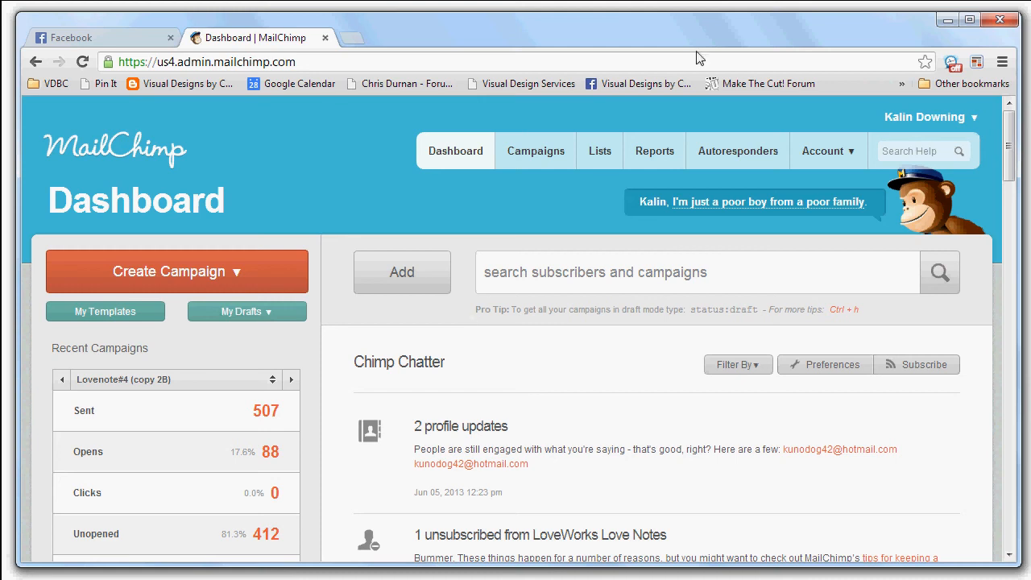
pyautogui.moveTo(631, 43)
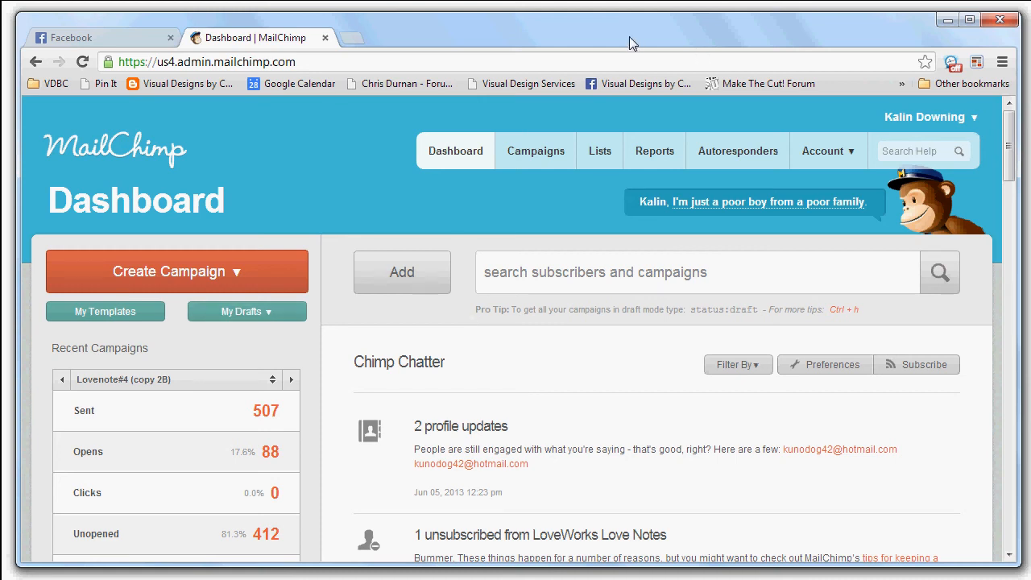
pyautogui.moveTo(535, 217)
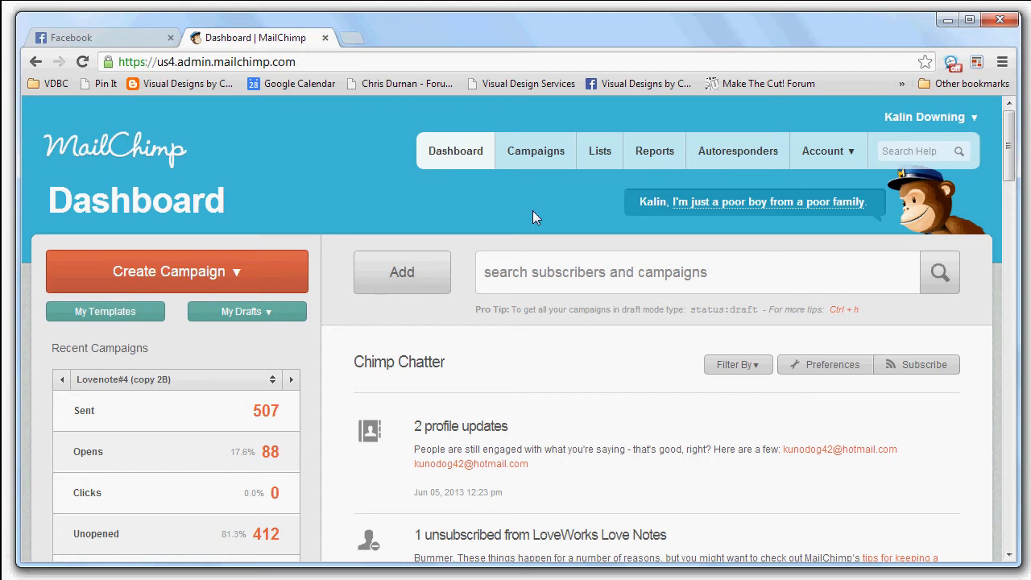
# Open the Campaigns list to reach the Lovenote#6 (copy 2B) (copy 02) draft
pyautogui.click(535, 150)
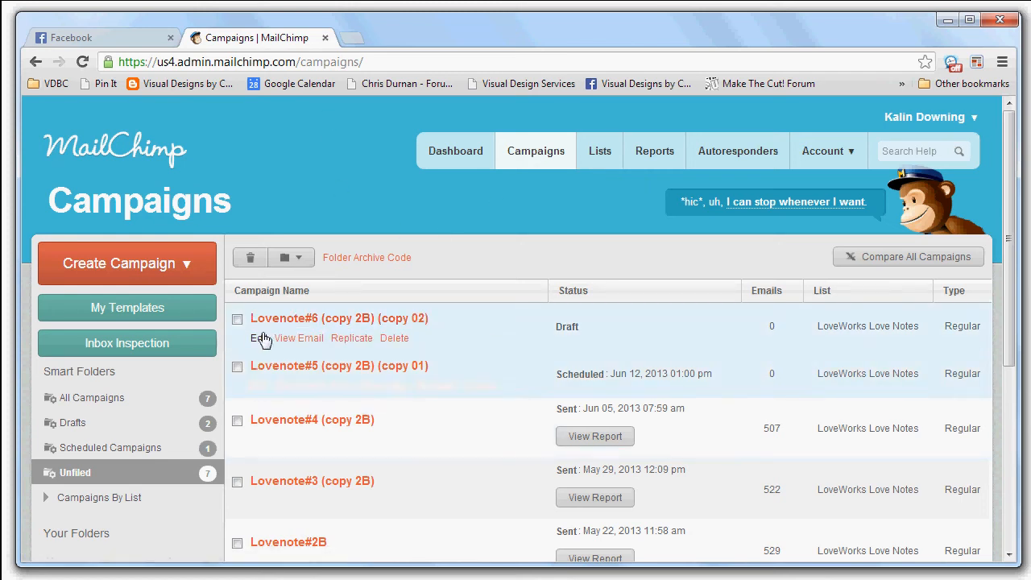
pyautogui.moveTo(602, 334)
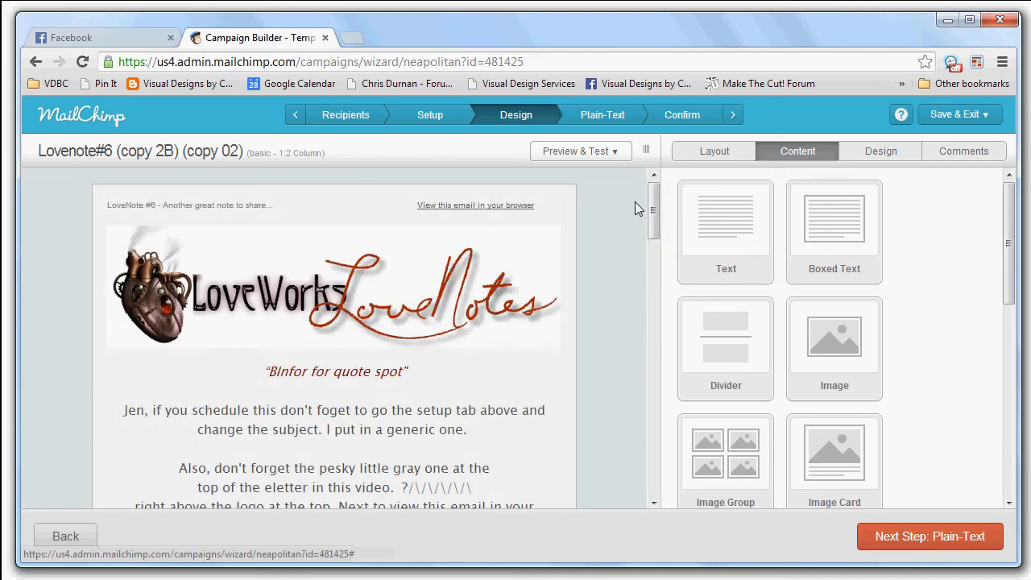
pyautogui.moveTo(137, 208)
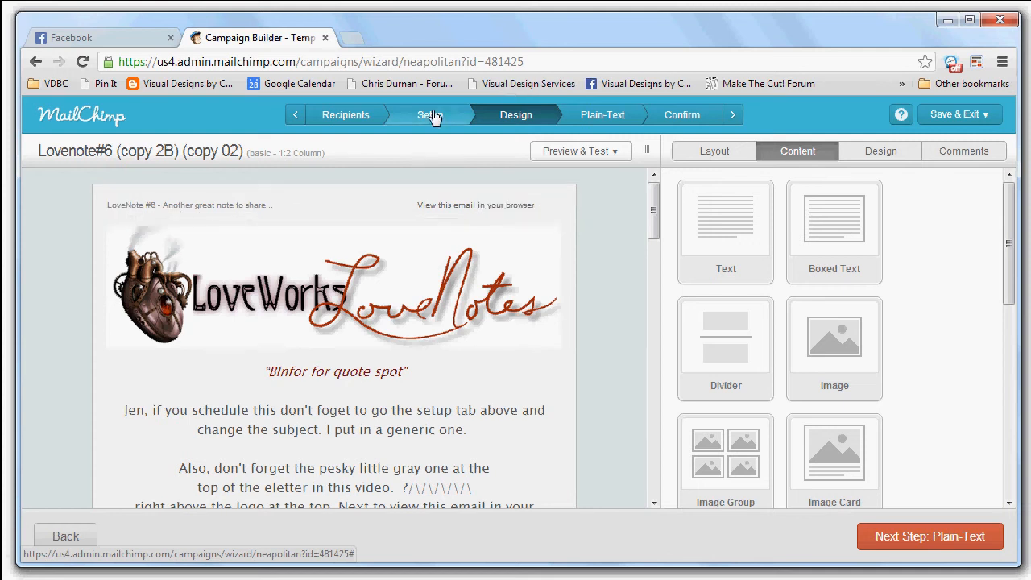
pyautogui.click(430, 114)
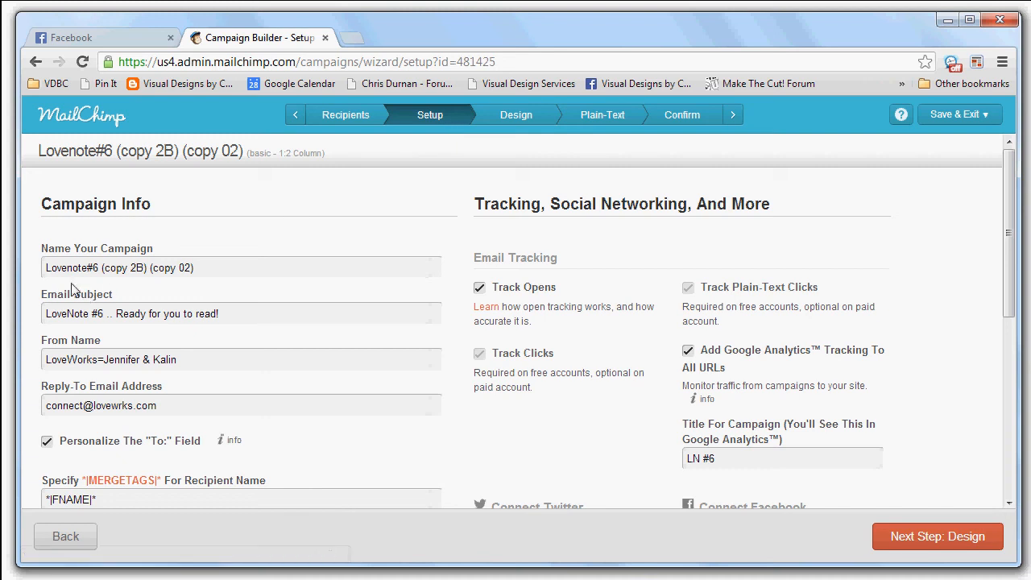
pyautogui.moveTo(515, 115)
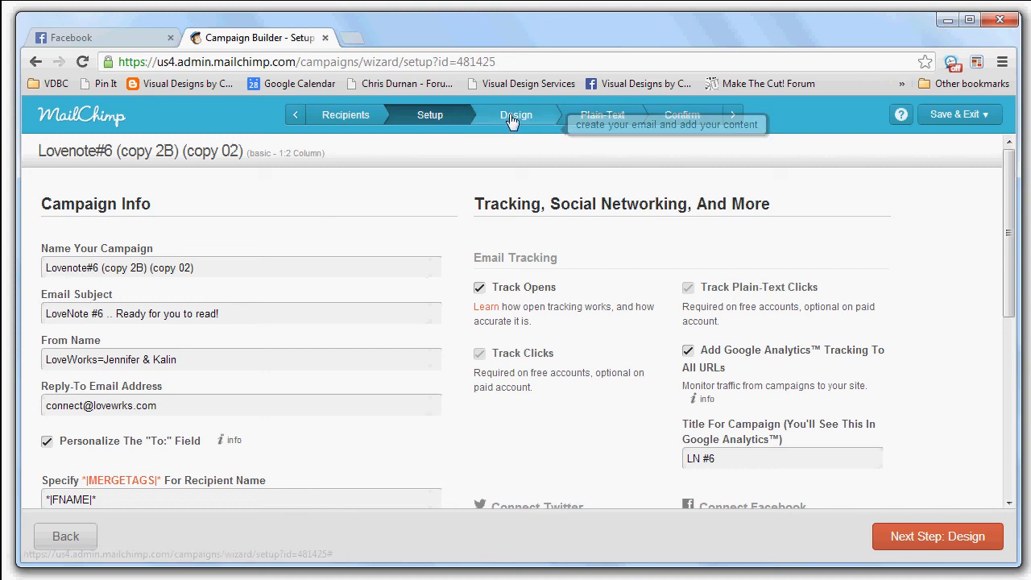
pyautogui.click(517, 114)
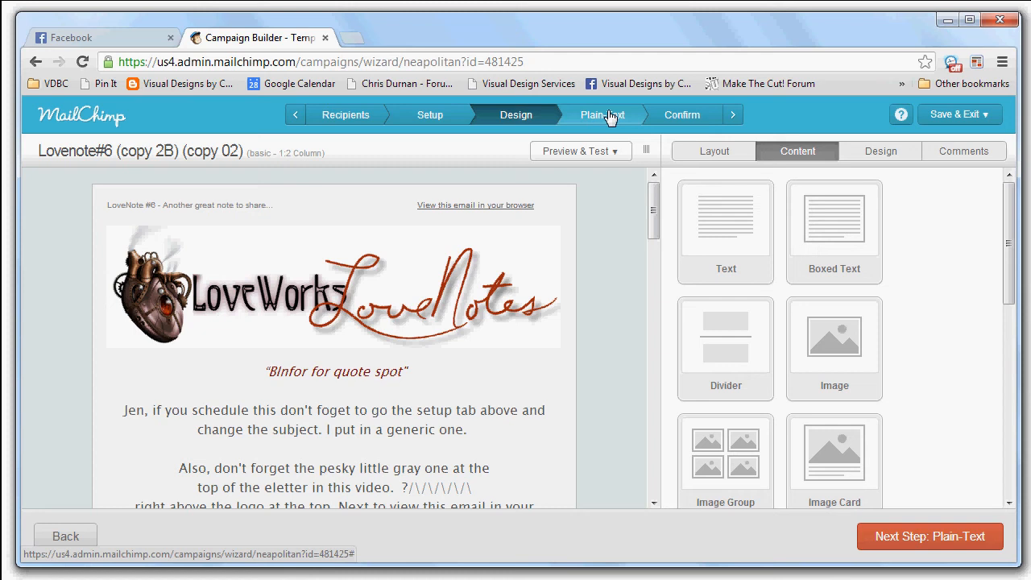
# View the plain-text version of the LoveNote #6 email
pyautogui.click(600, 115)
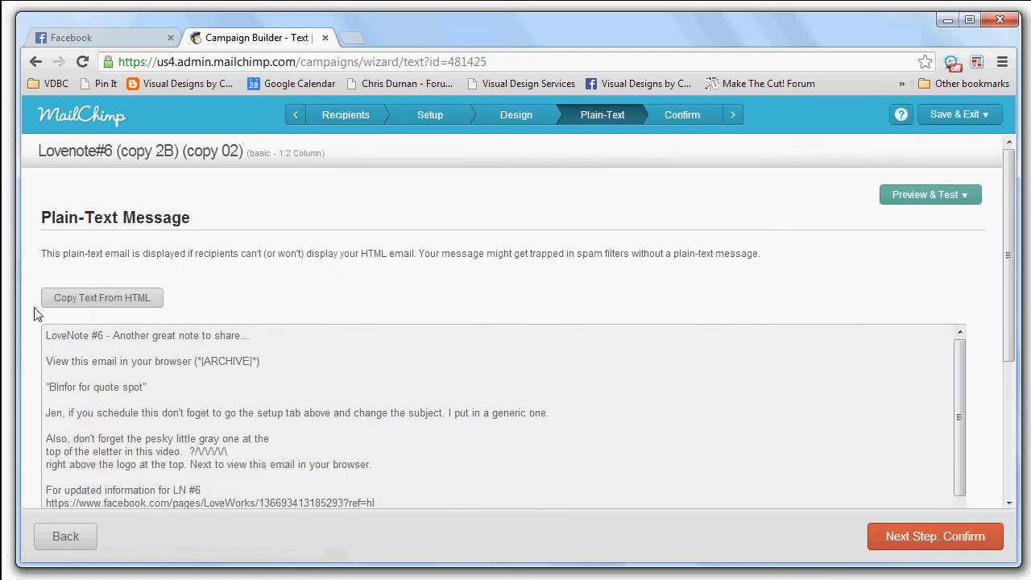
pyautogui.moveTo(94, 303)
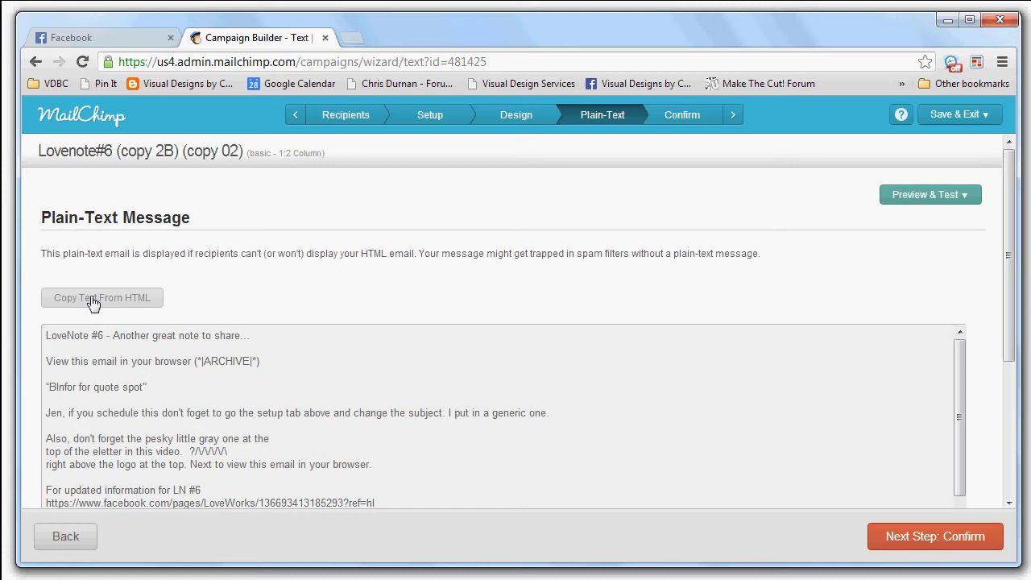
pyautogui.moveTo(679, 127)
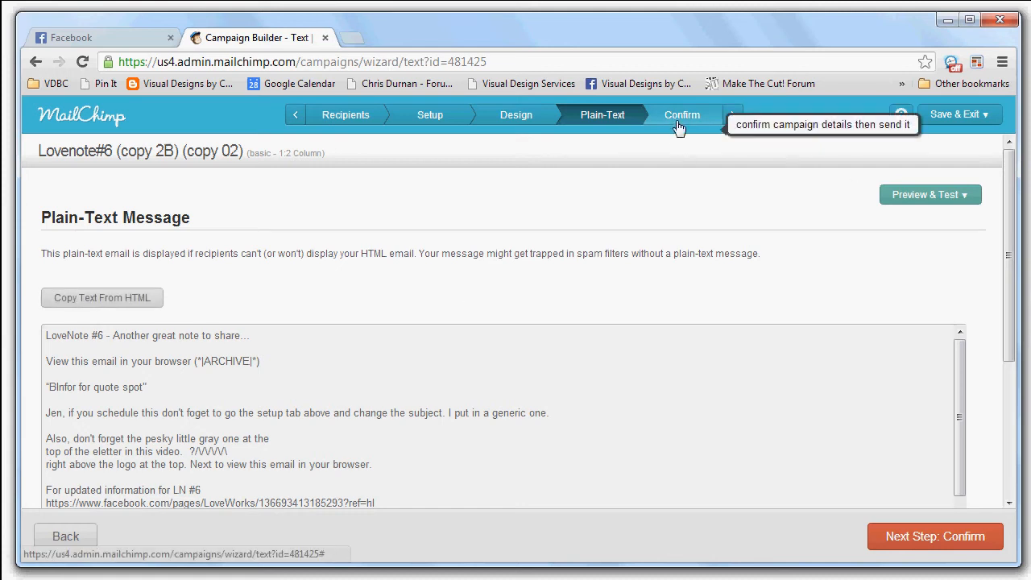
# Review the Confirm checklist: HTML email, plain-text email, authentication and MonkeyRewards
pyautogui.click(682, 114)
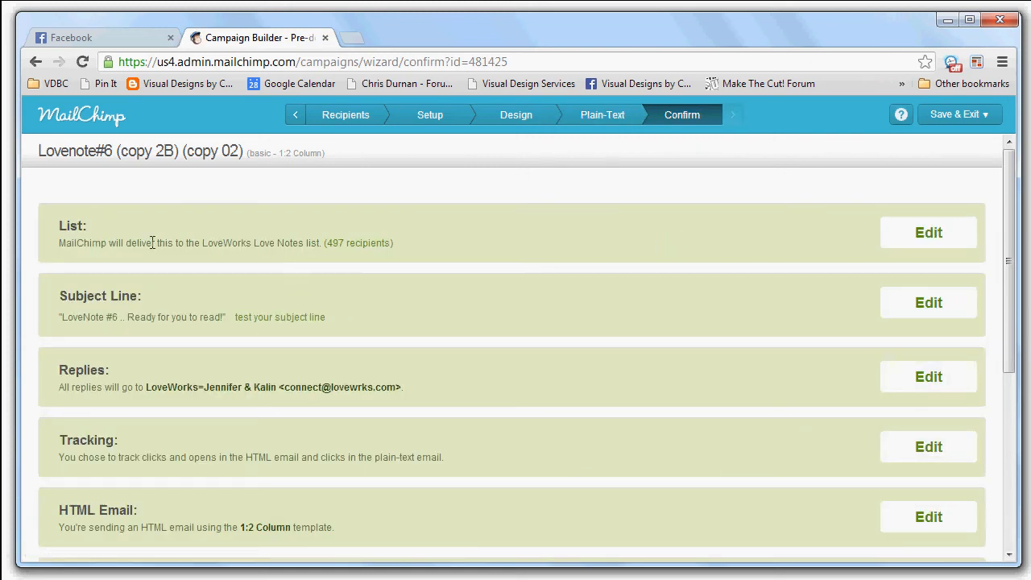
pyautogui.scroll(-3)
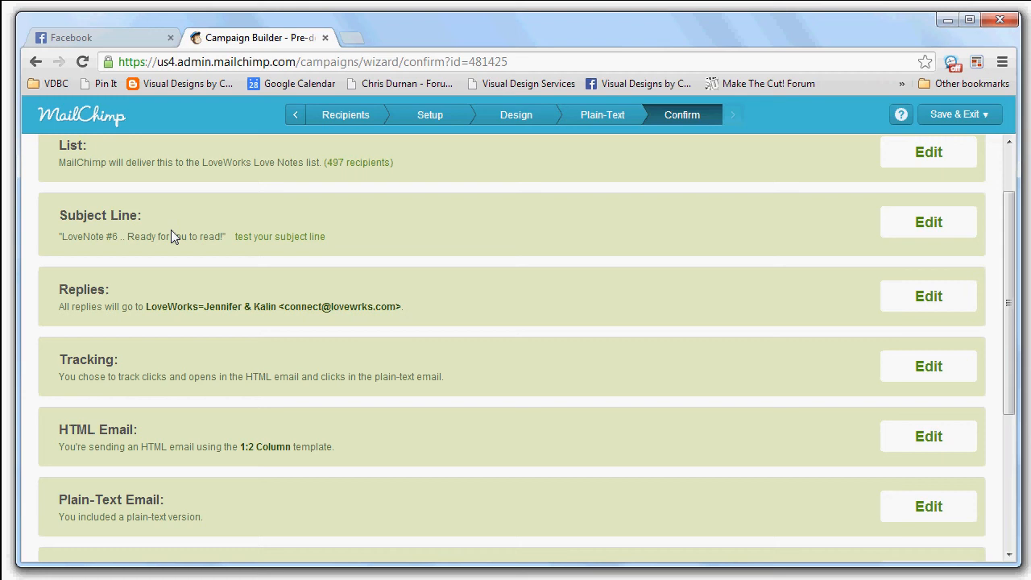
pyautogui.scroll(-3)
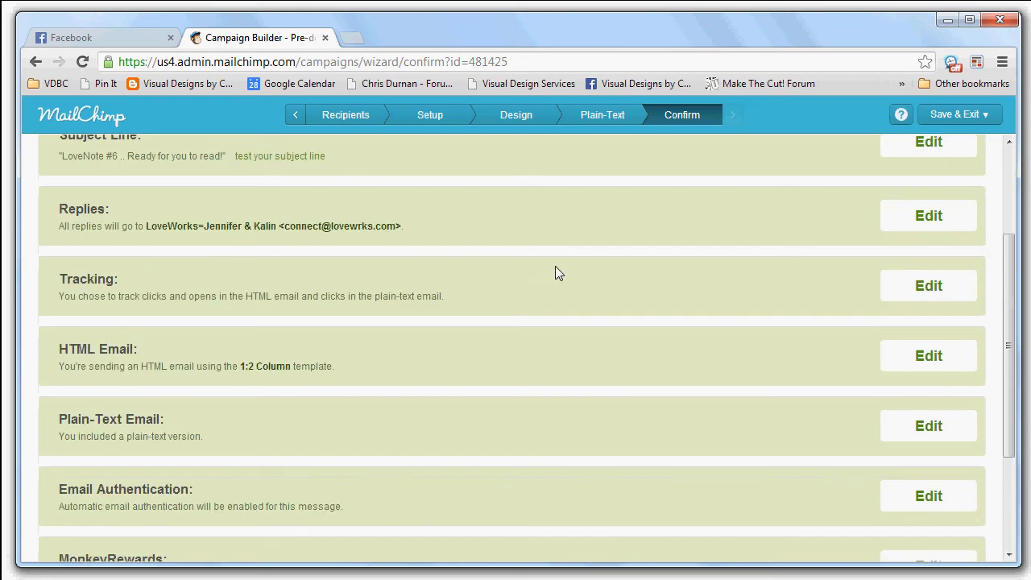
pyautogui.moveTo(490, 325)
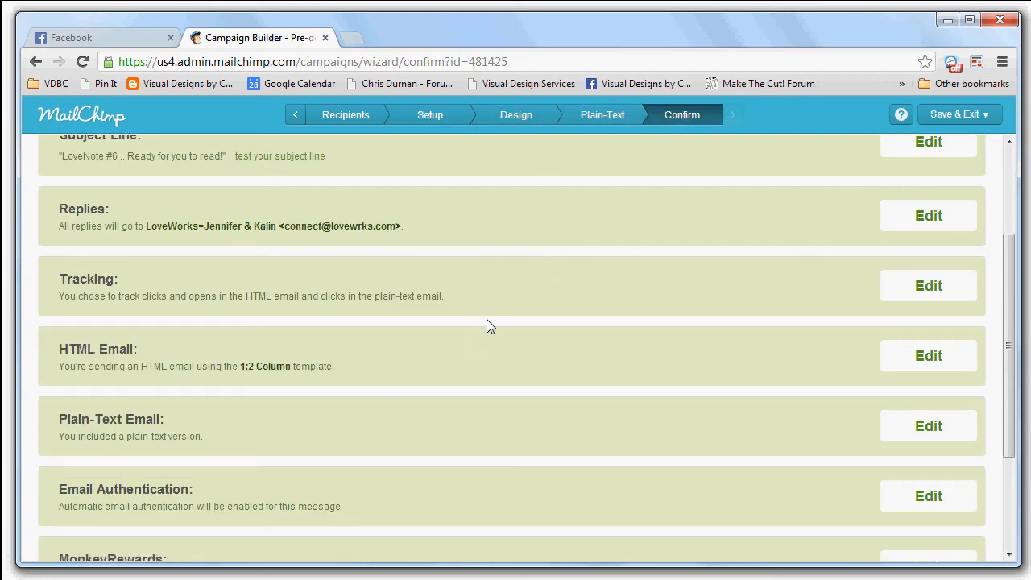
pyautogui.scroll(-3)
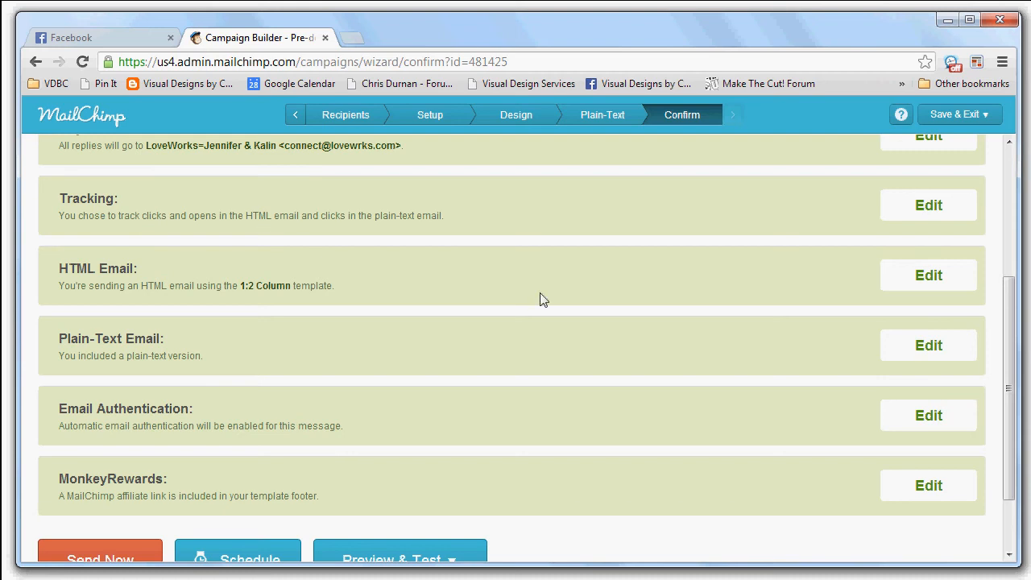
pyautogui.scroll(-3)
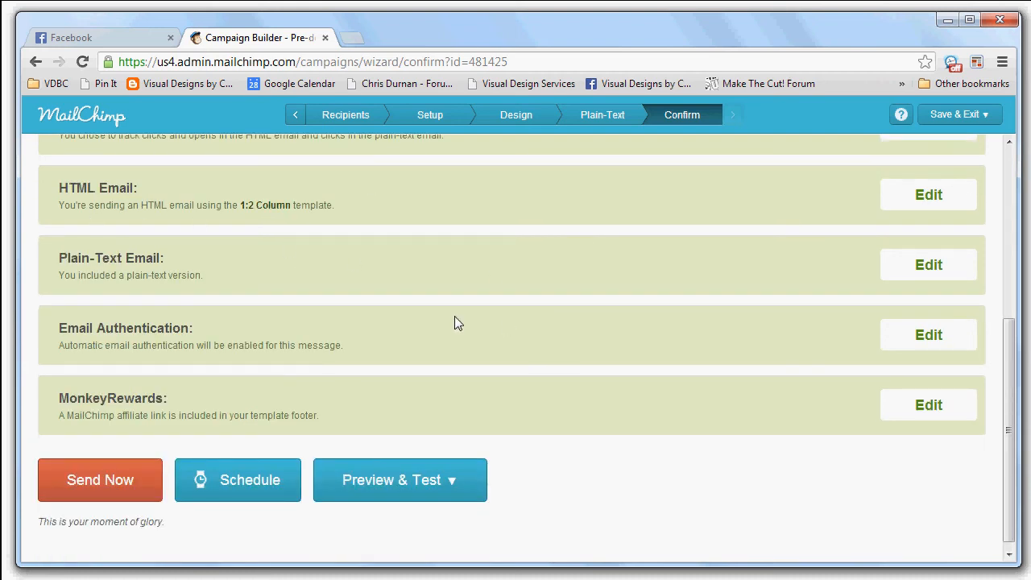
pyautogui.moveTo(166, 270)
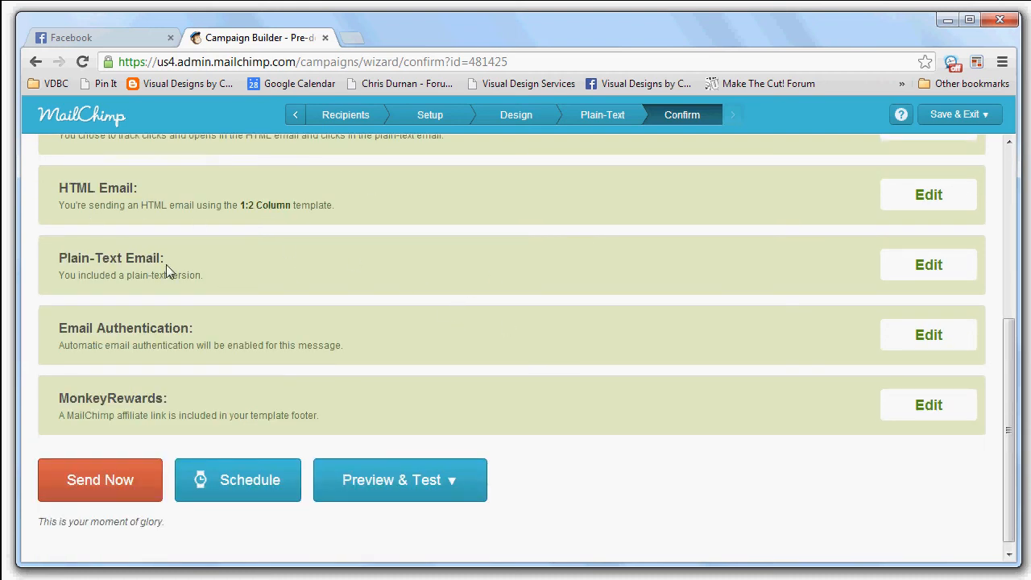
pyautogui.scroll(-3)
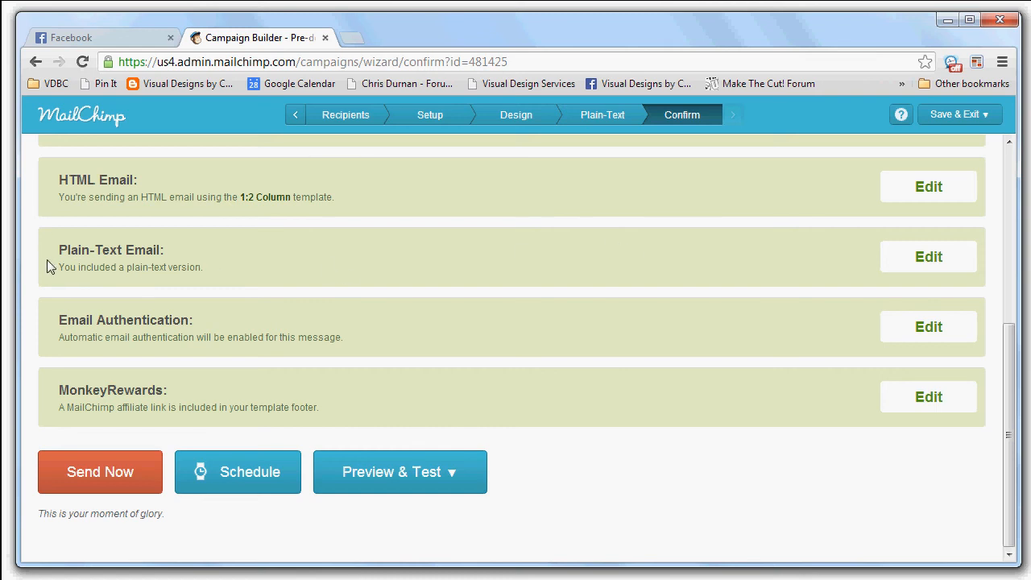
pyautogui.moveTo(484, 298)
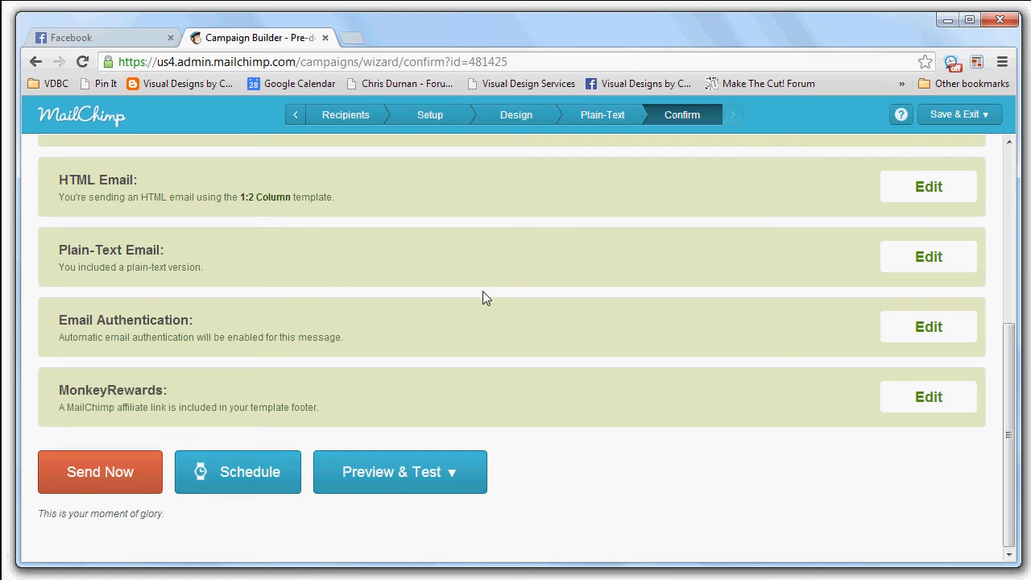
pyautogui.moveTo(241, 325)
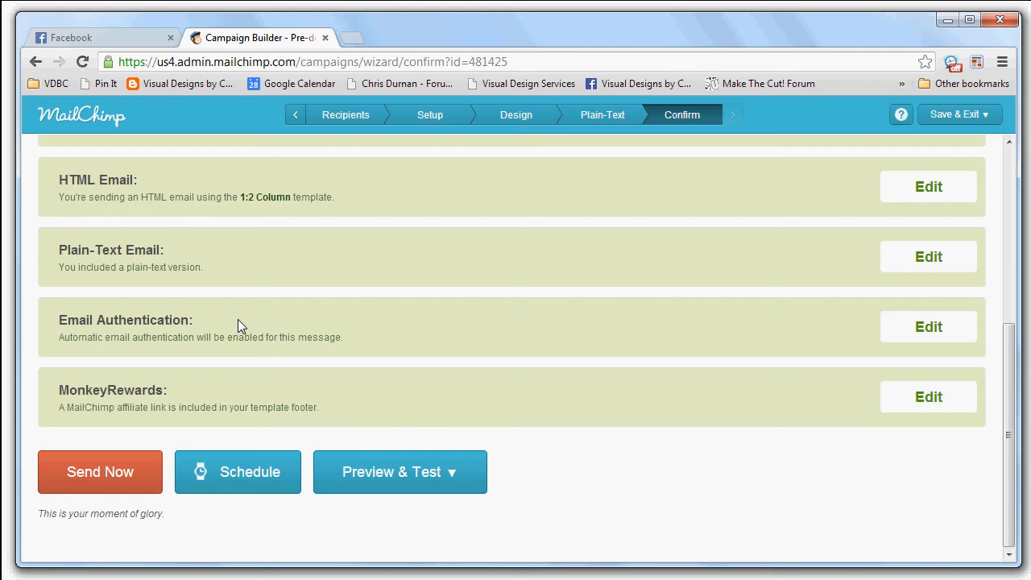
pyautogui.moveTo(186, 356)
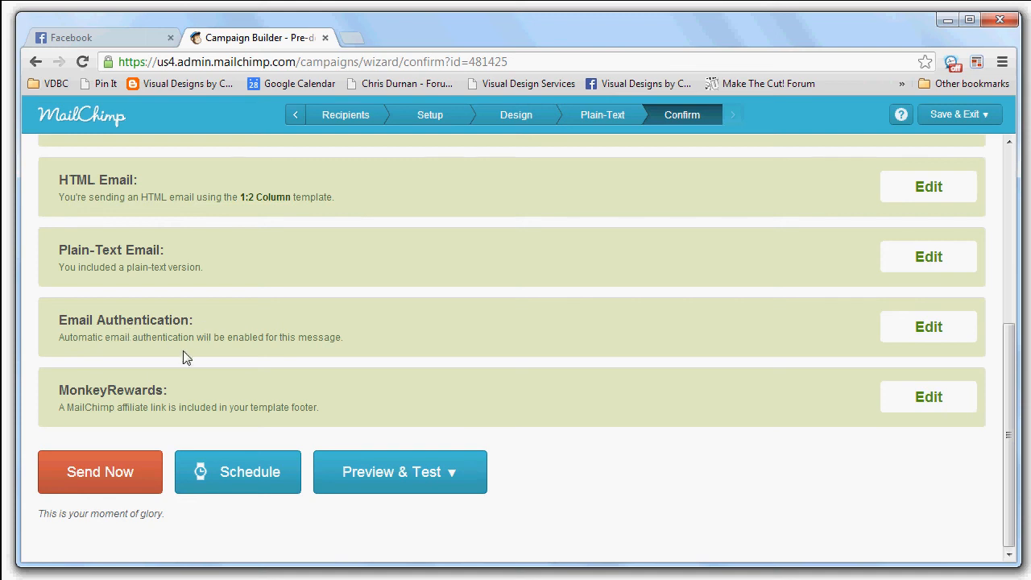
# Open the scheduler, check the June 5 2013 date picker, and review Batch Delivery and TimeWarp
pyautogui.click(237, 471)
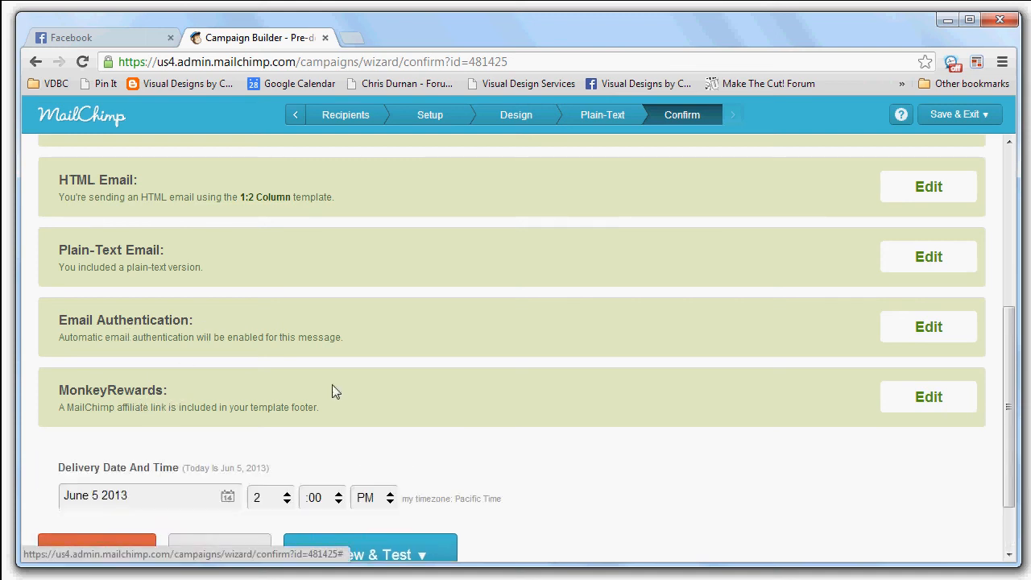
pyautogui.scroll(-3)
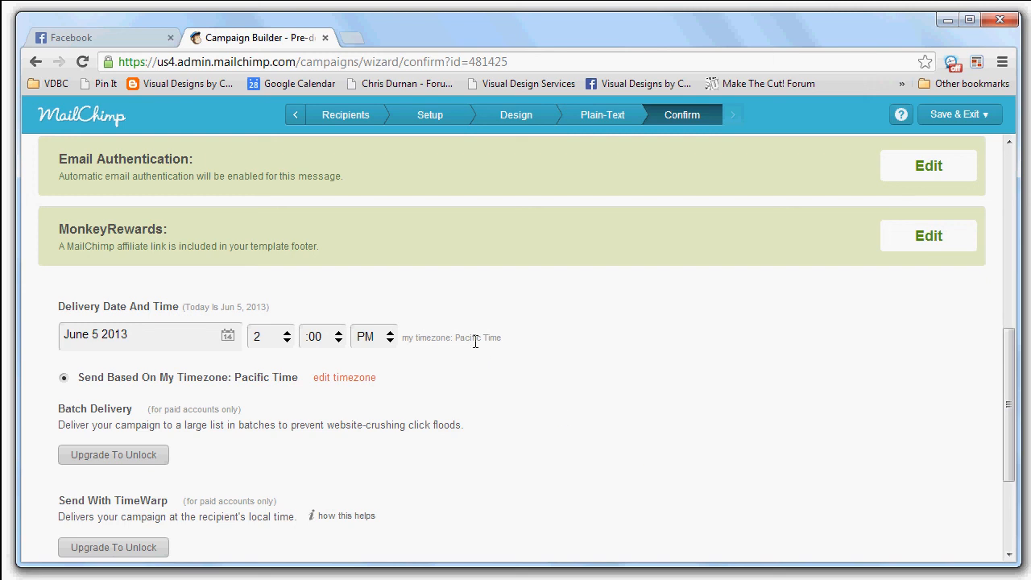
pyautogui.moveTo(495, 341)
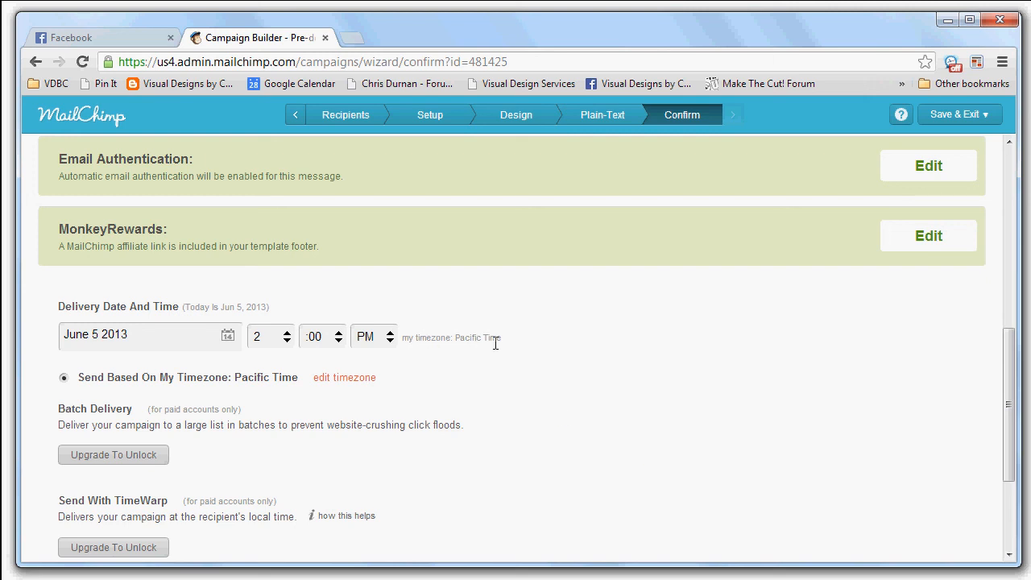
pyautogui.scroll(-3)
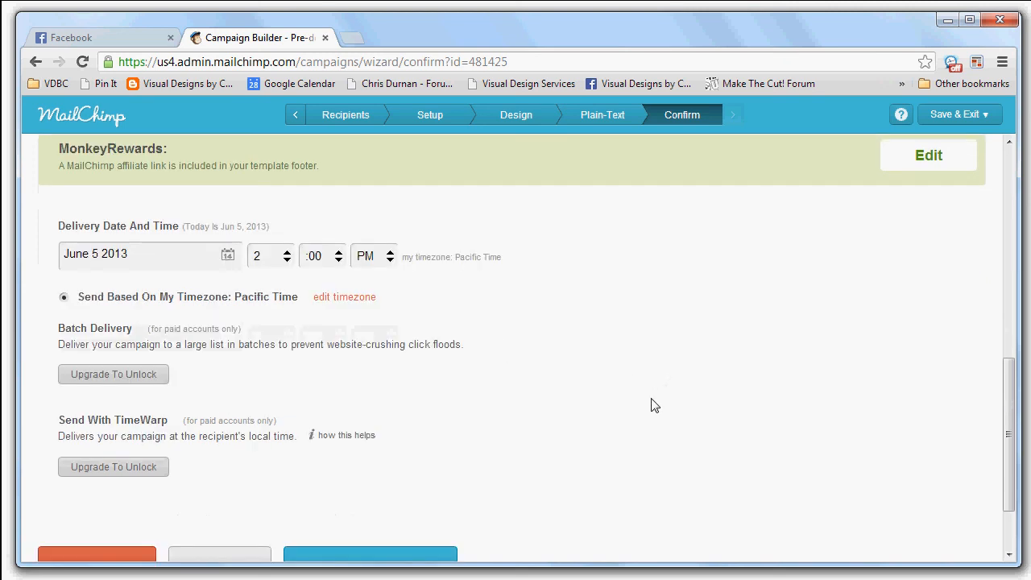
pyautogui.moveTo(588, 433)
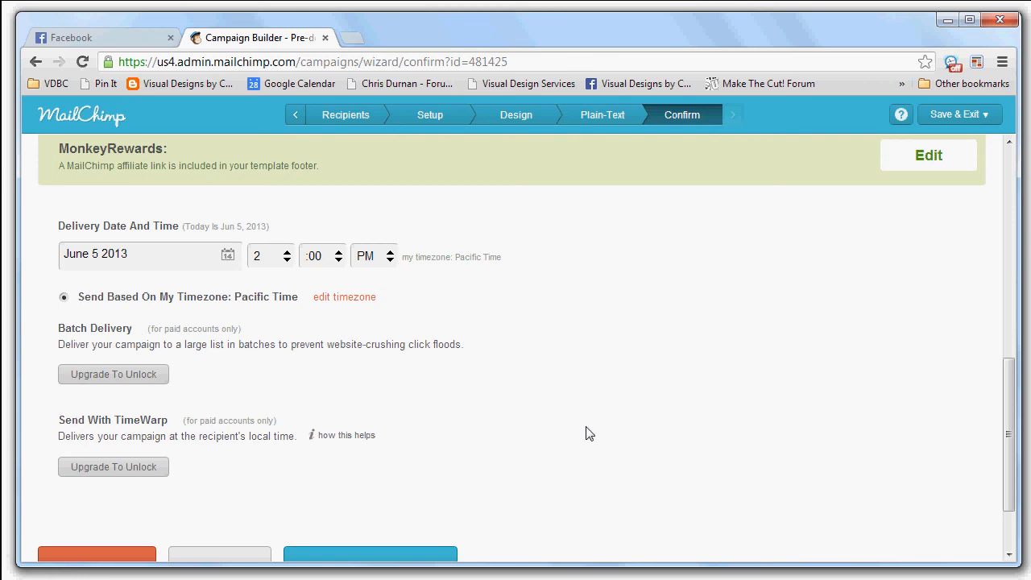
pyautogui.click(229, 255)
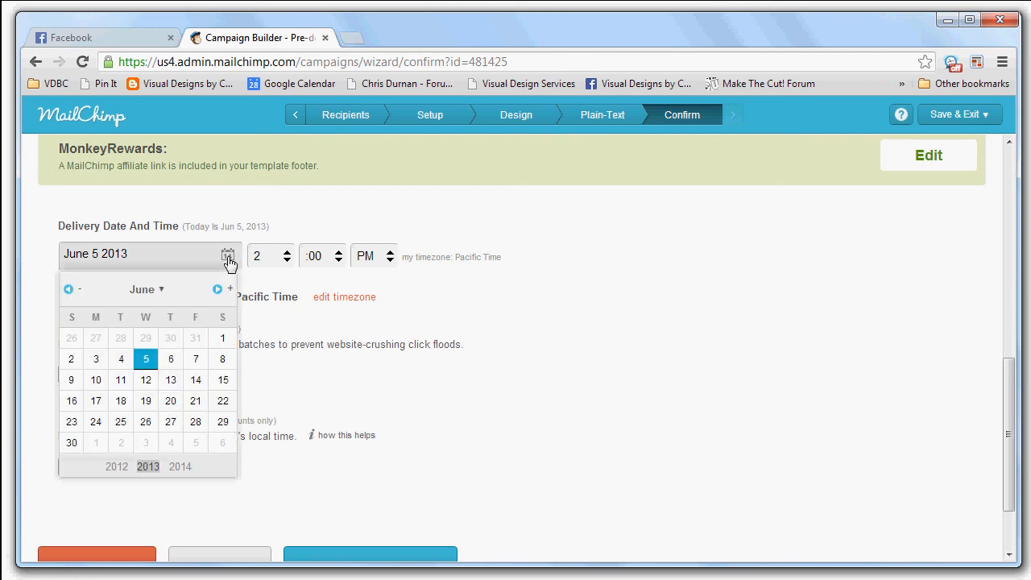
pyautogui.moveTo(313, 278)
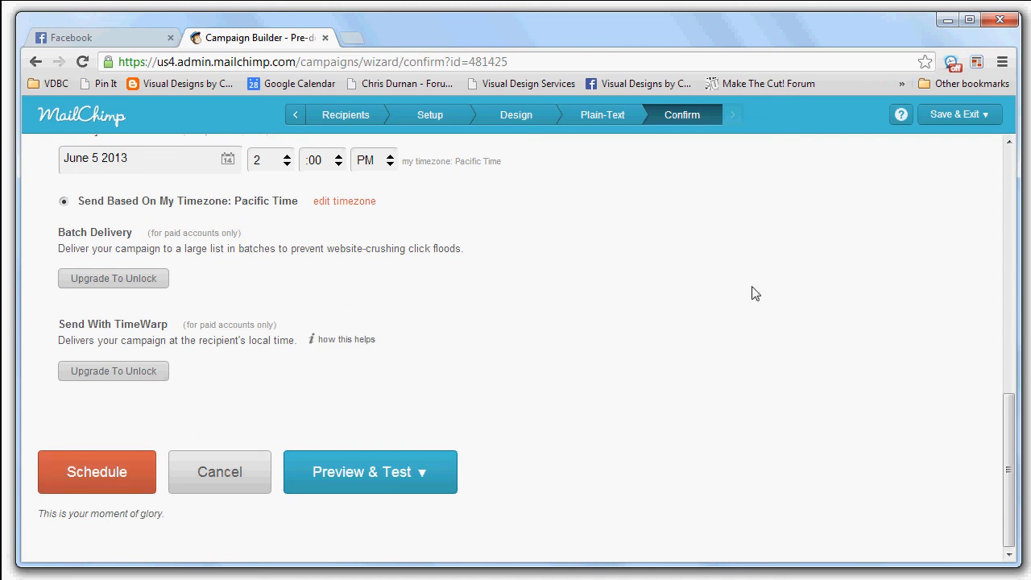
pyautogui.moveTo(634, 333)
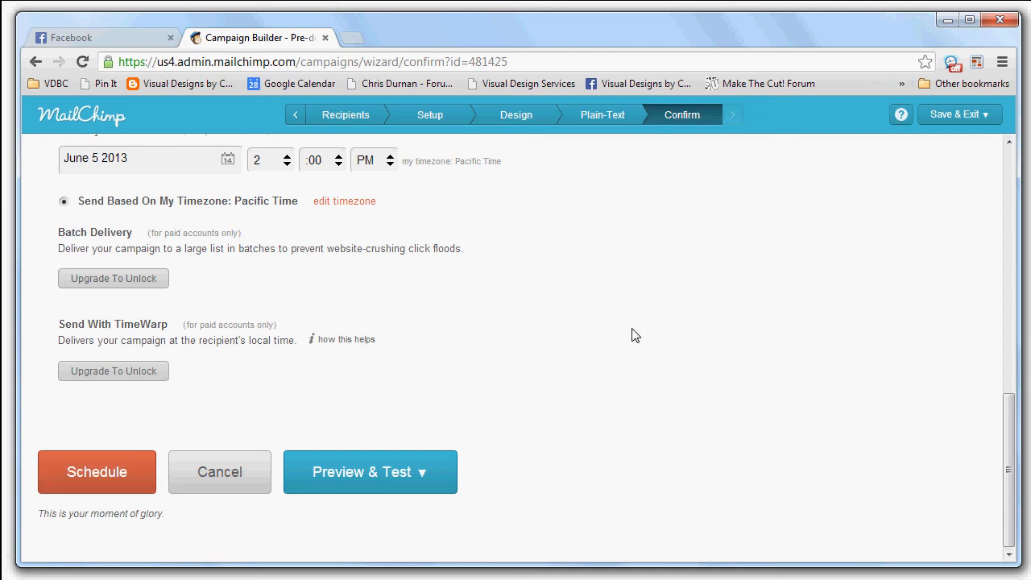
pyautogui.scroll(3)
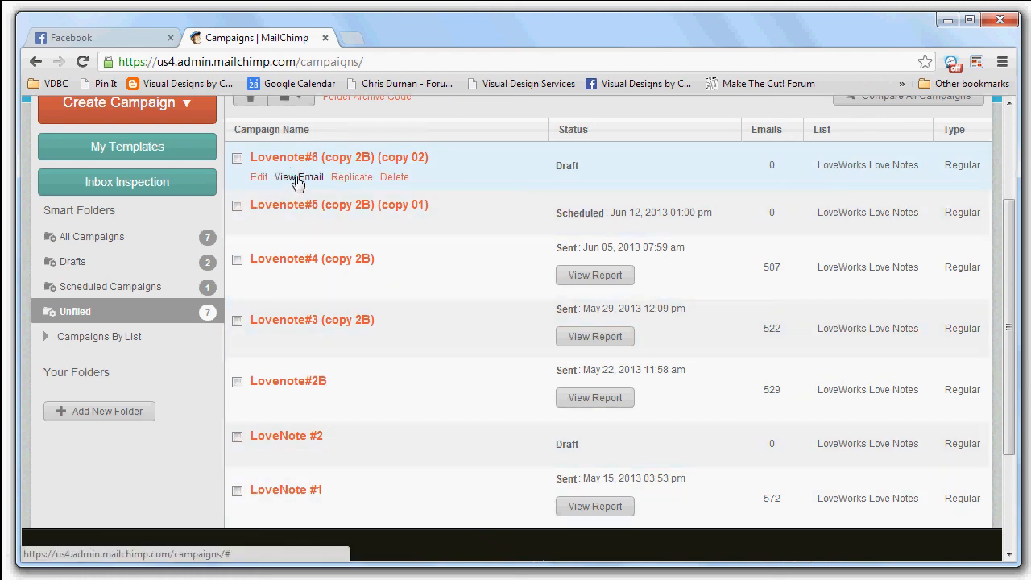
pyautogui.moveTo(375, 301)
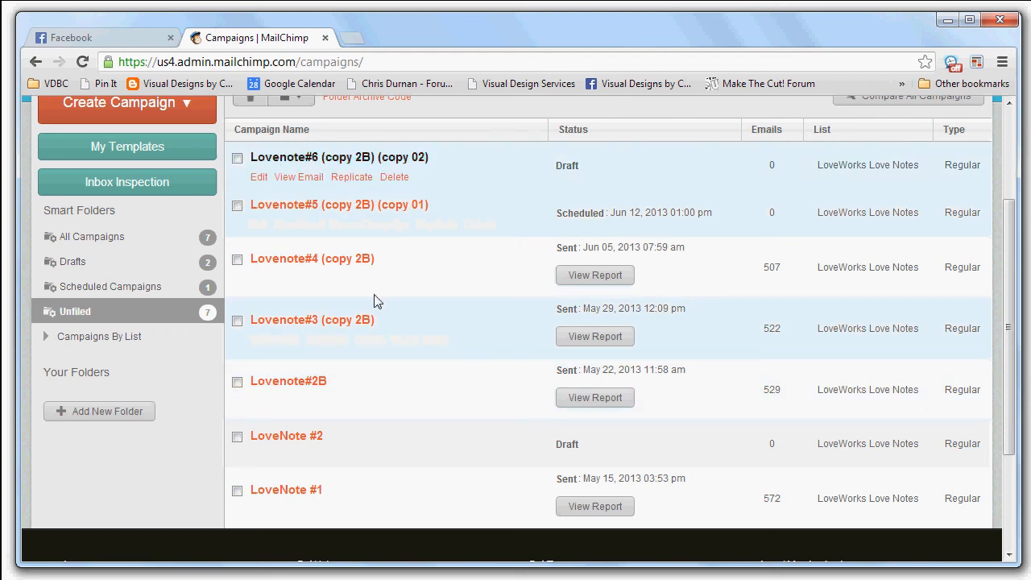
pyautogui.moveTo(506, 31)
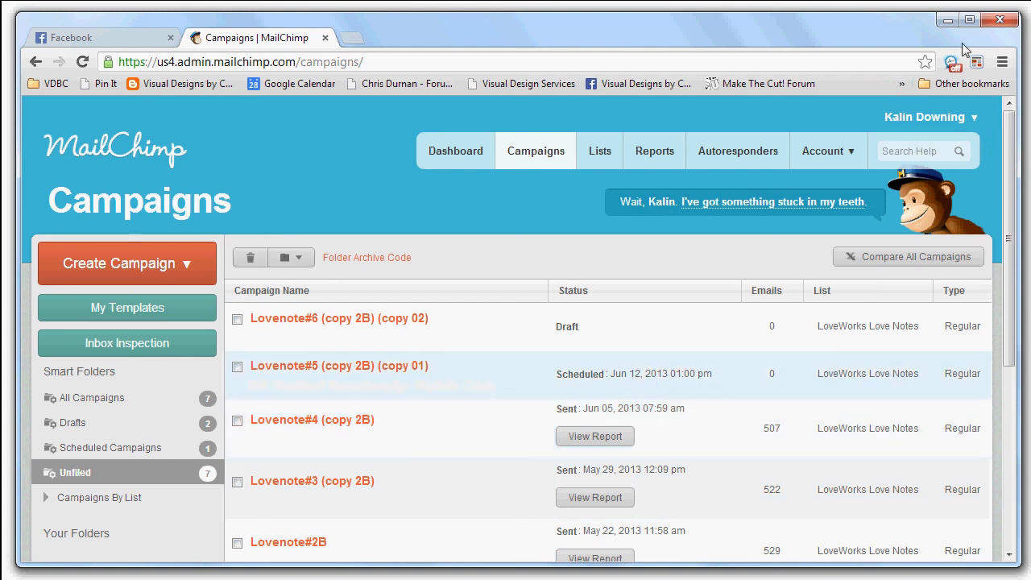
pyautogui.moveTo(941, 18)
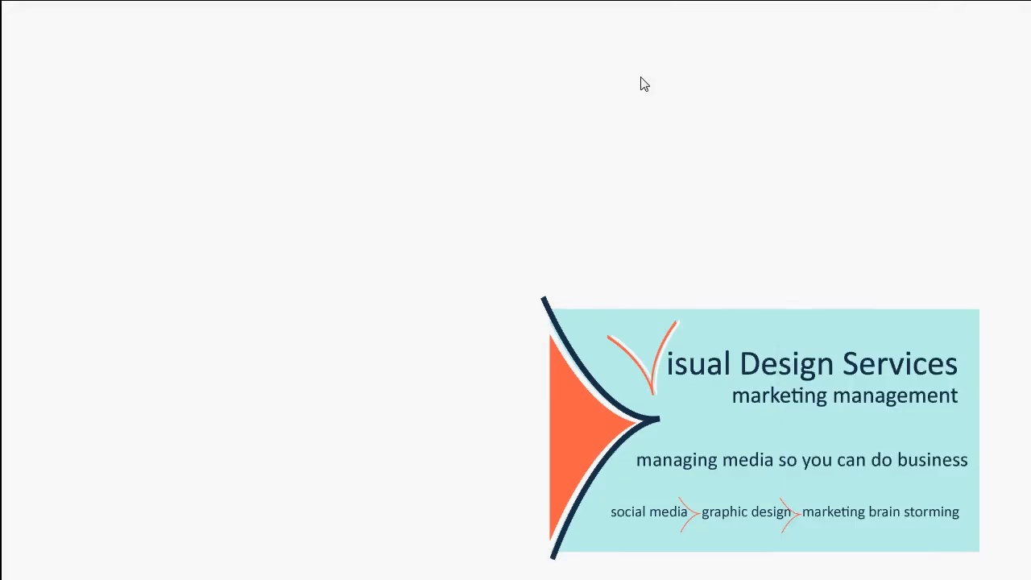
pyautogui.moveTo(430, 248)
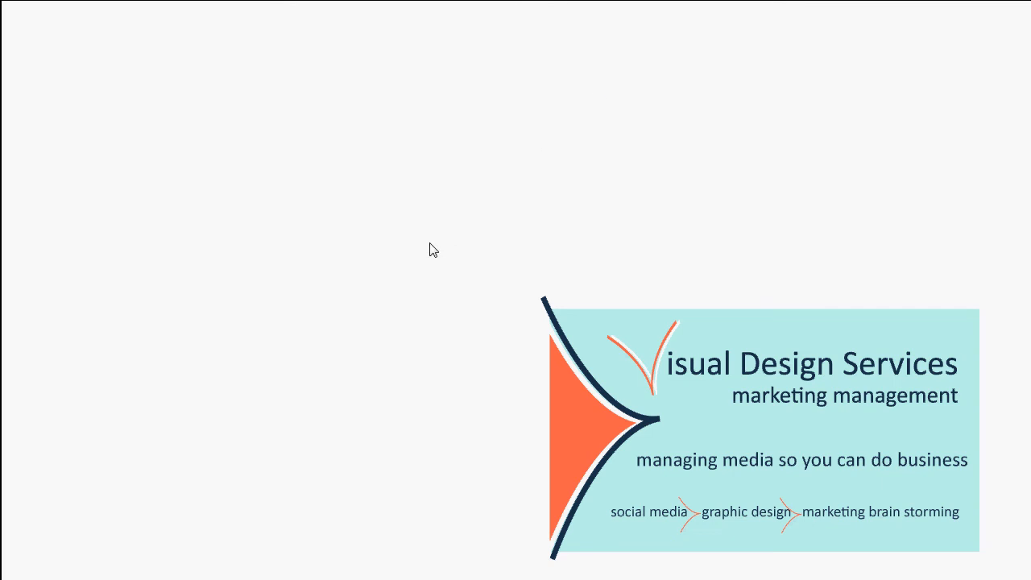
pyautogui.moveTo(389, 321)
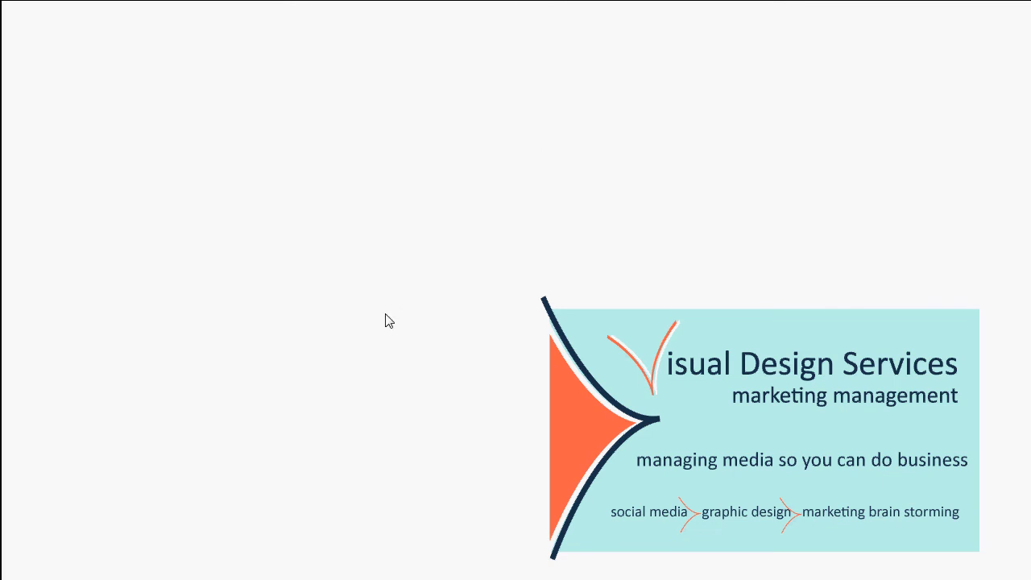